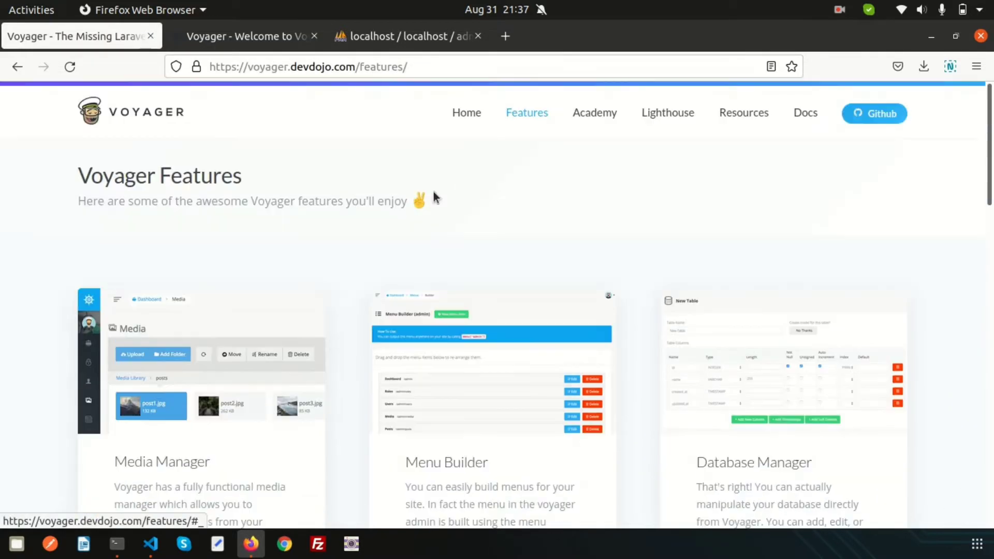
In the local Voyager admin tab, expand the sidebar and go to Tools > Compass.
scroll("down", 3)
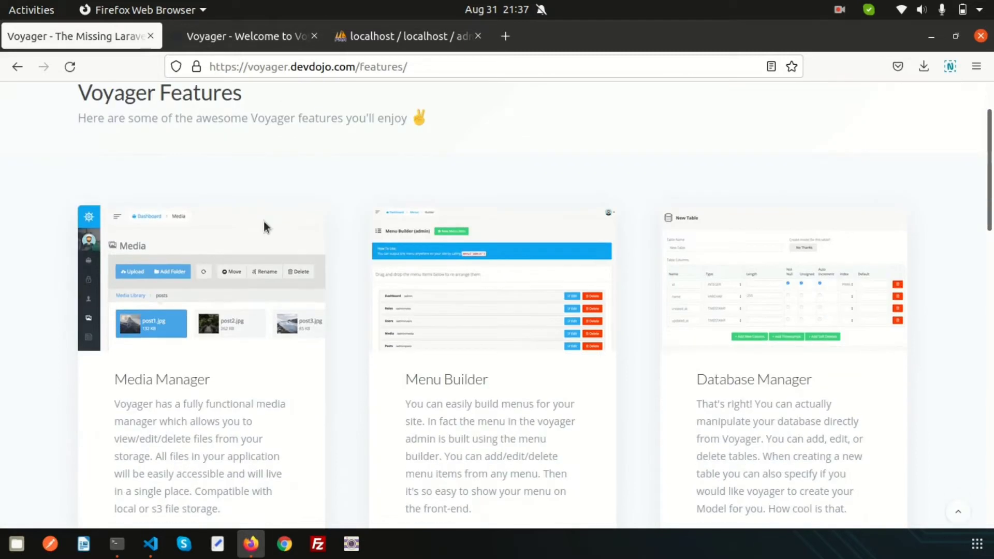
mouse_move(200, 386)
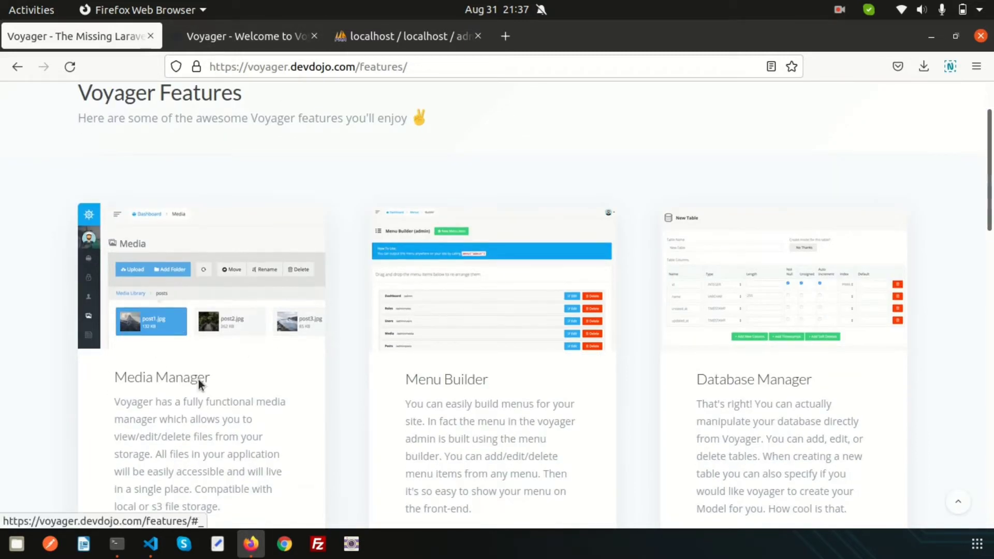
scroll("down", 3)
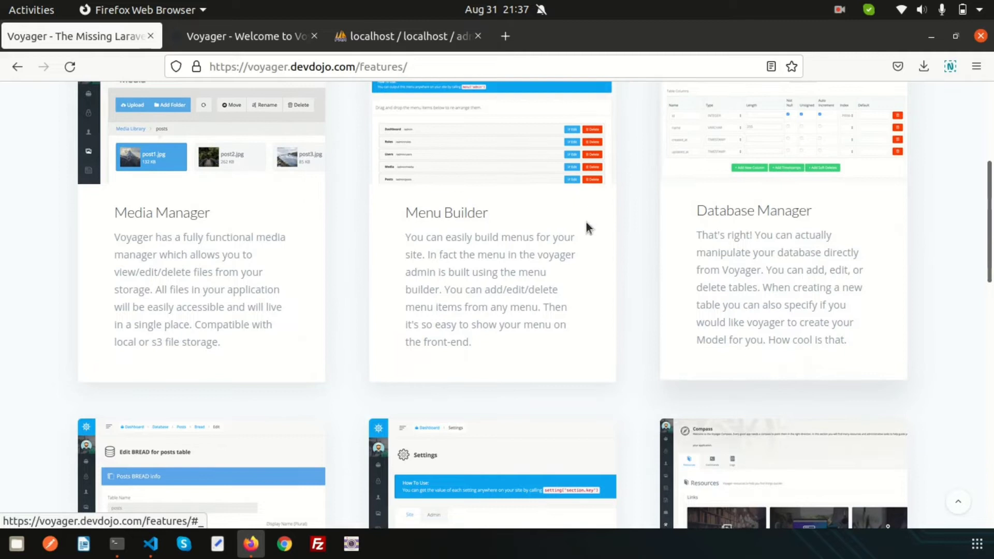
scroll("down", 3)
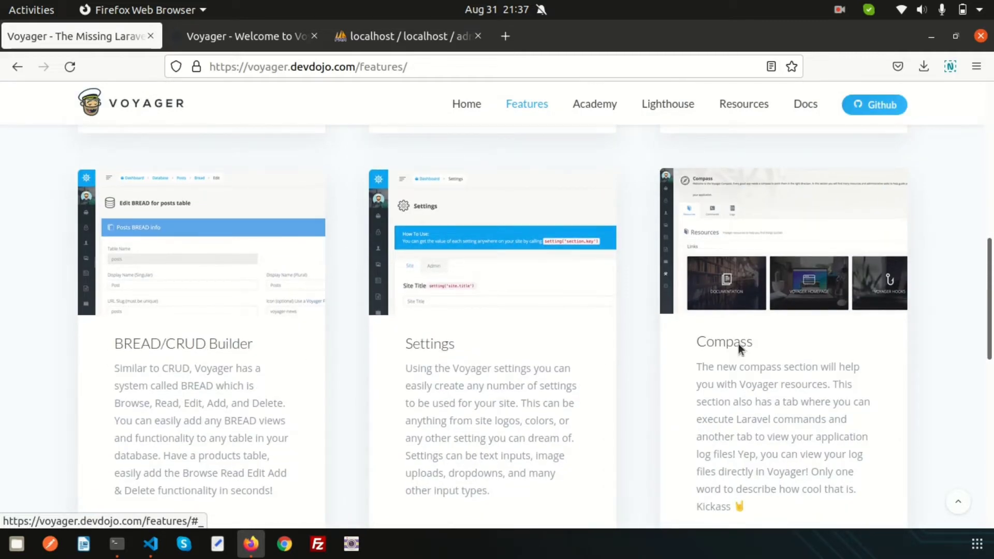
left_click(254, 35)
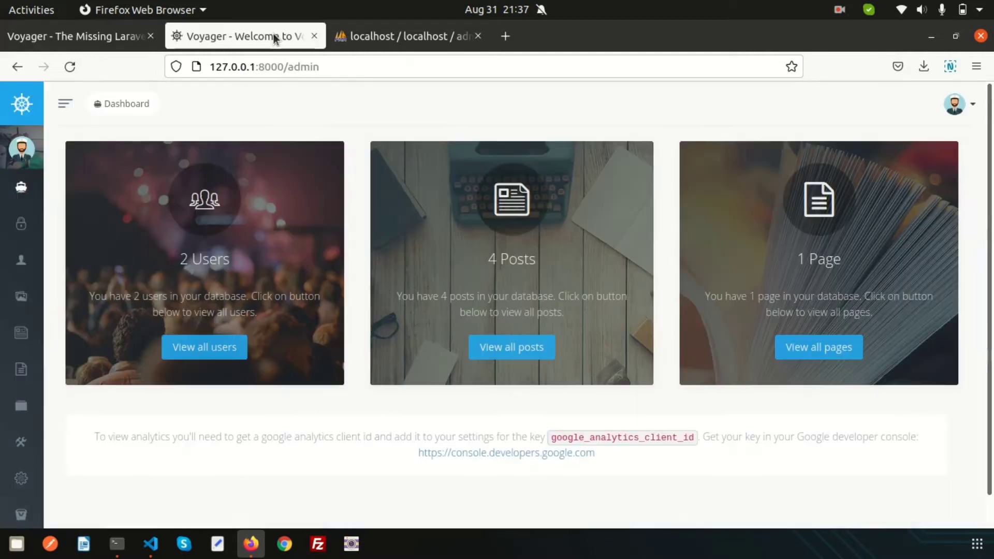
left_click(64, 104)
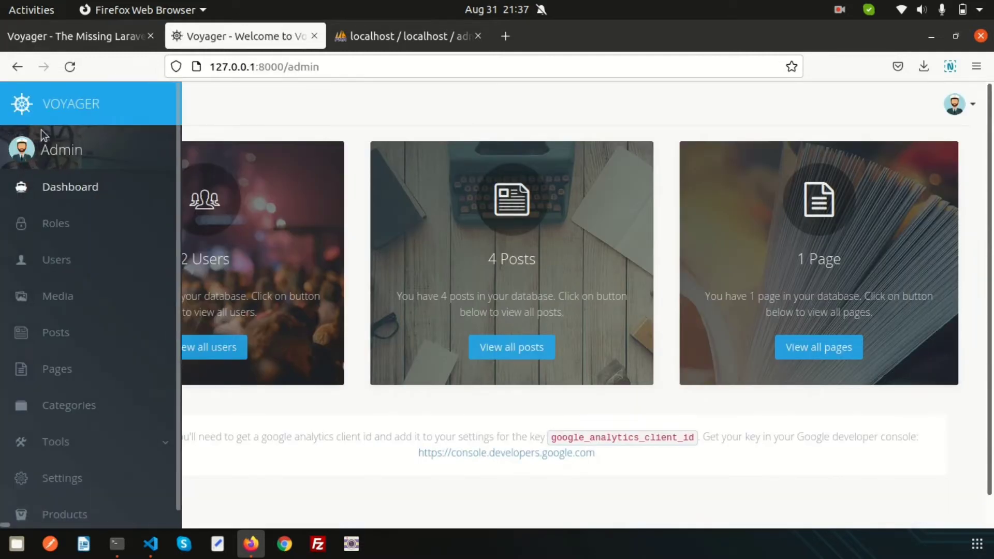
mouse_move(57, 369)
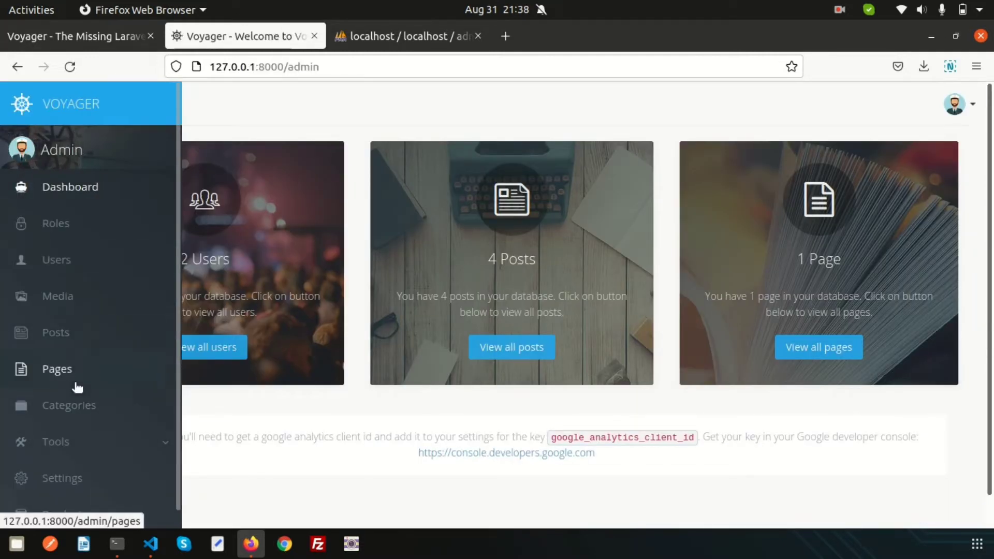
left_click(55, 442)
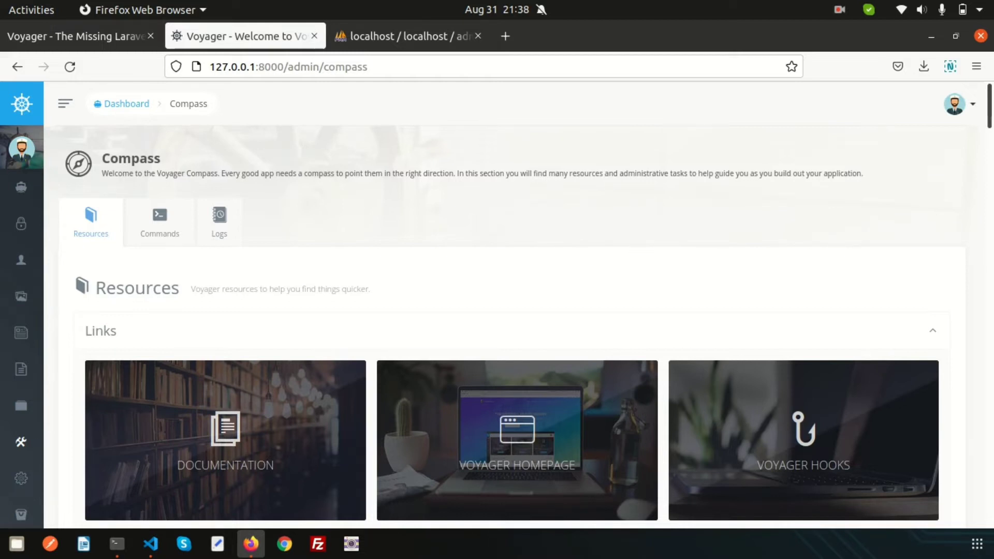
mouse_move(286, 262)
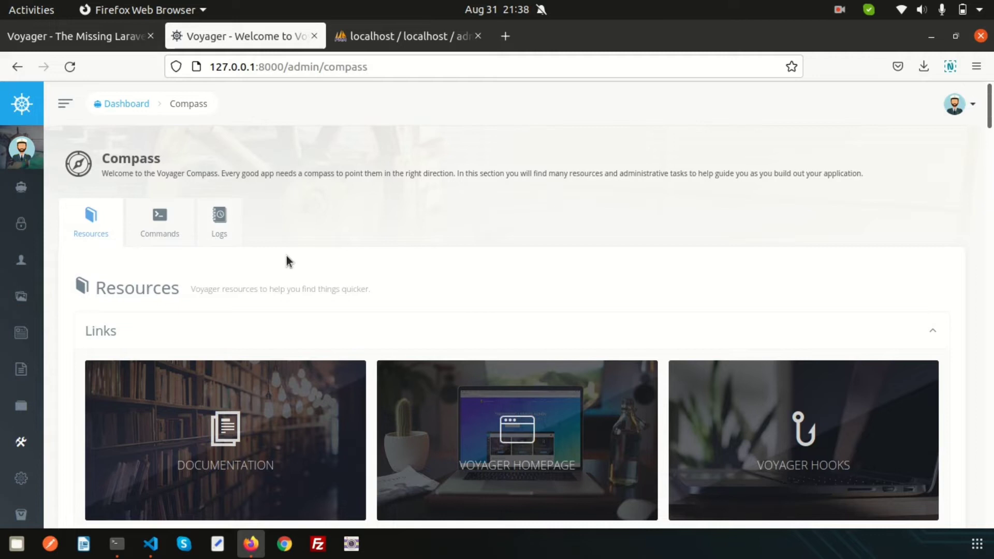
scroll("down", 3)
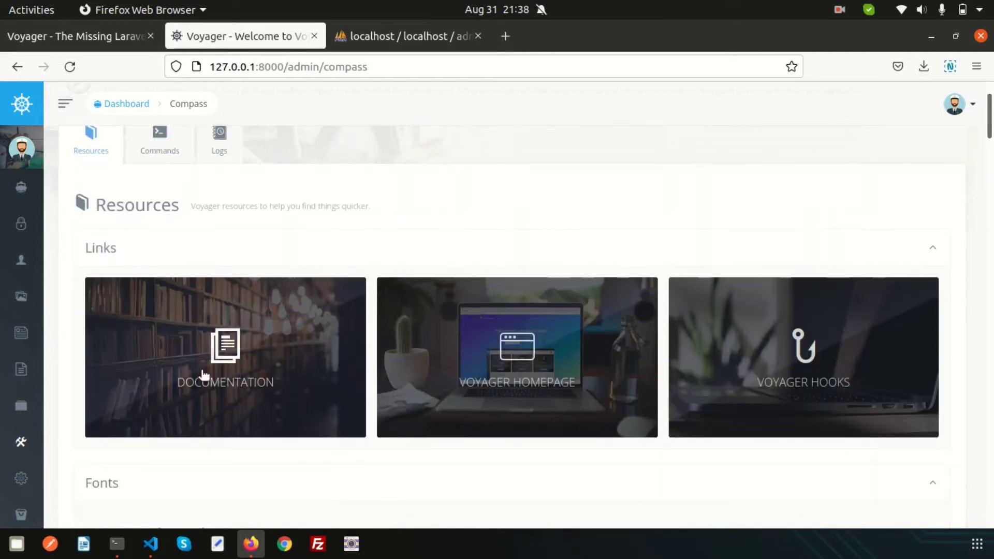
mouse_move(512, 384)
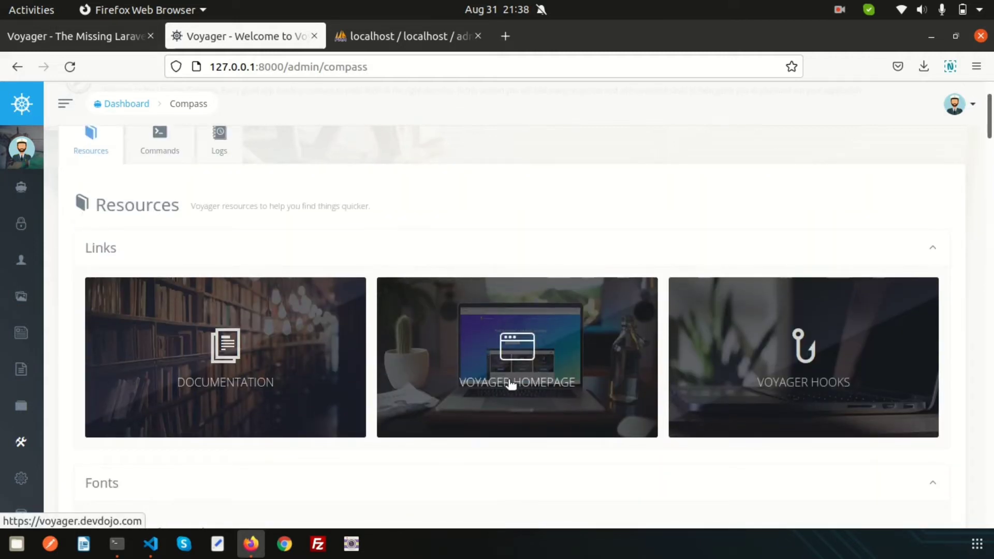
scroll("down", 3)
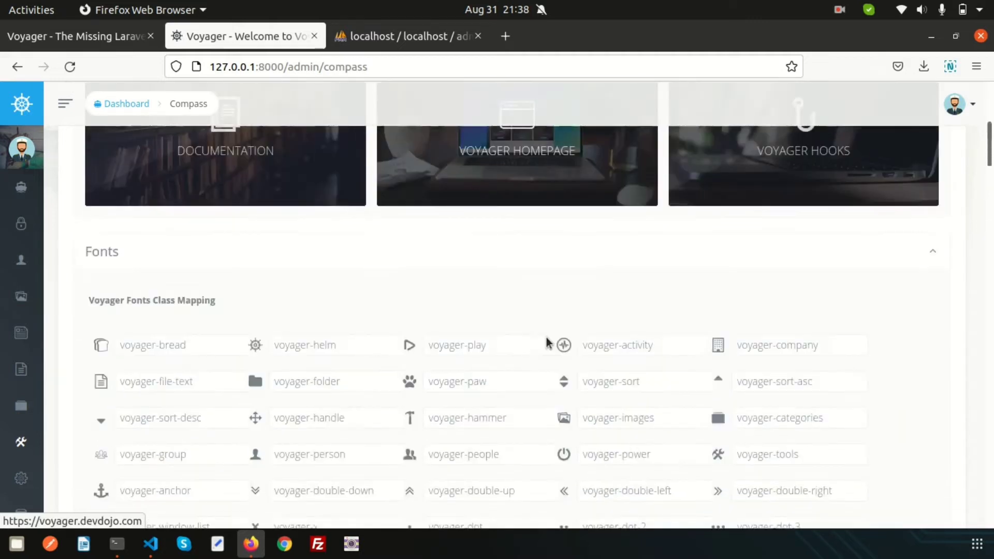
scroll("down", 3)
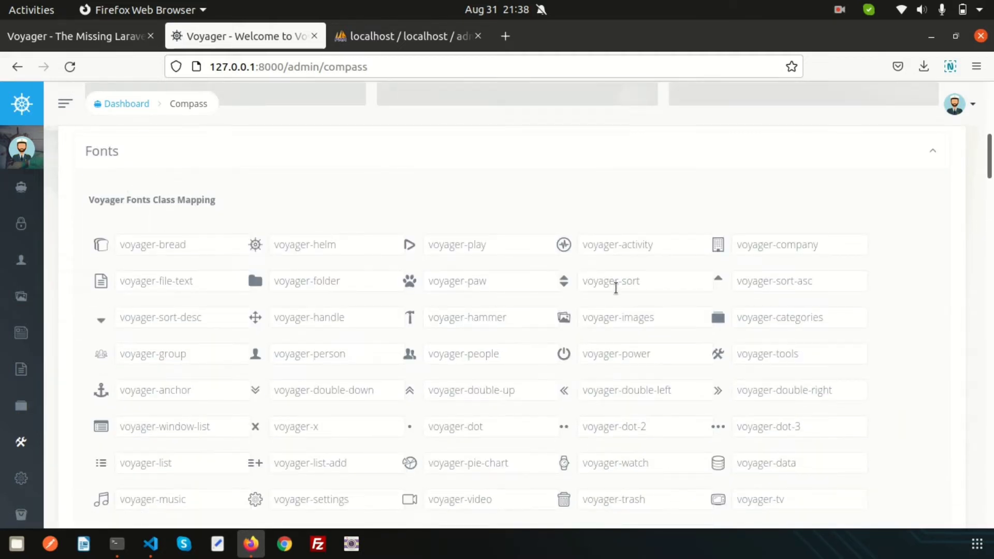
scroll("down", 3)
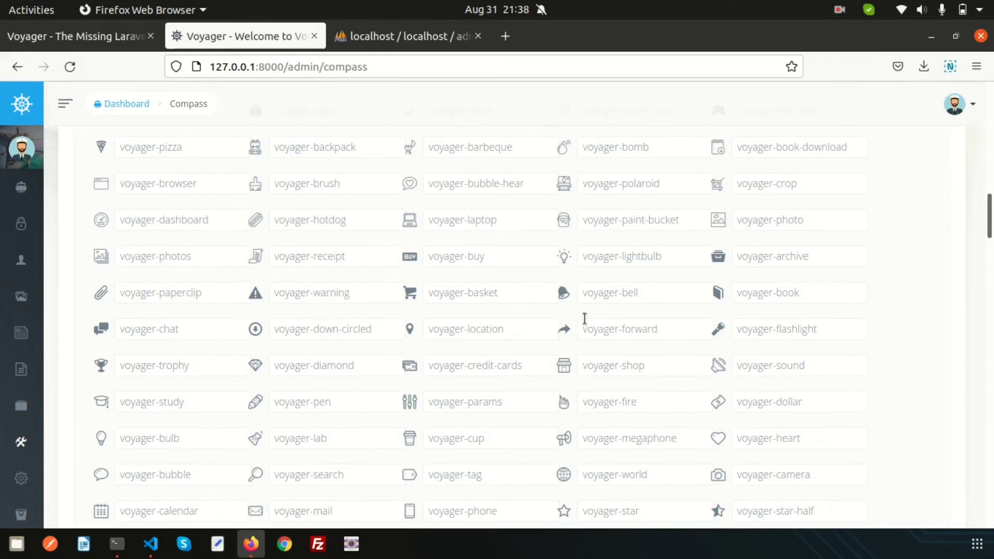
mouse_move(496, 292)
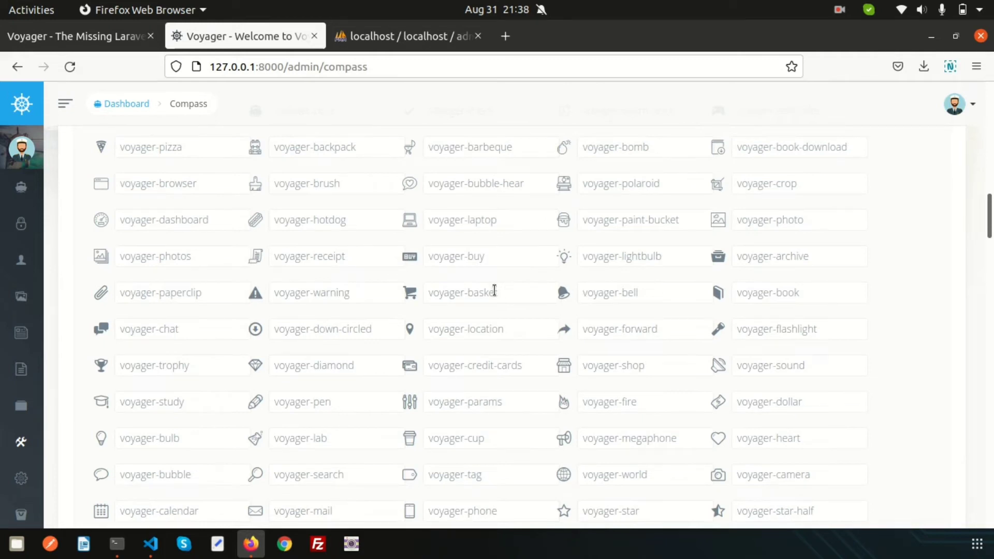
mouse_move(570, 314)
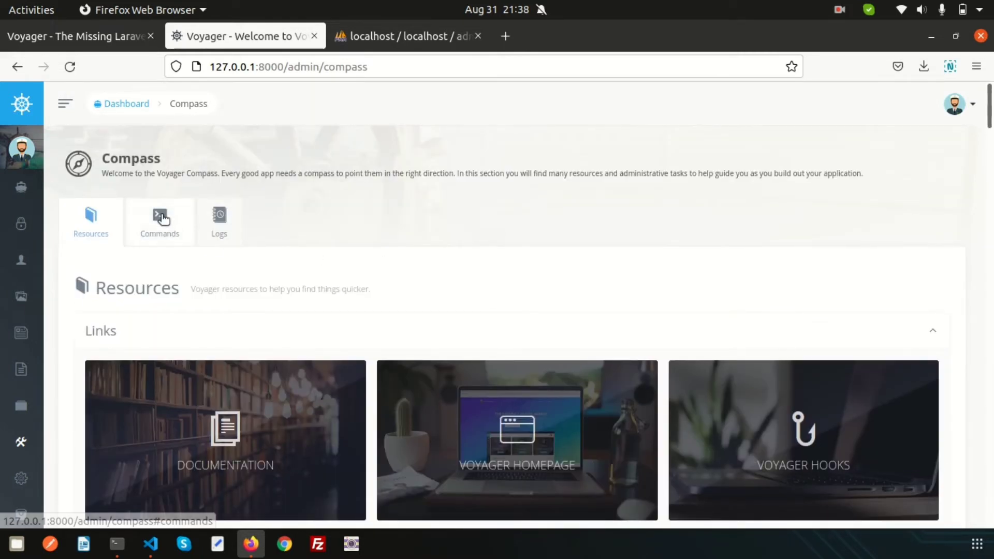
Browse Compass's Commands tab listing php artisan commands like clear-compiled, db and migrate.
left_click(159, 218)
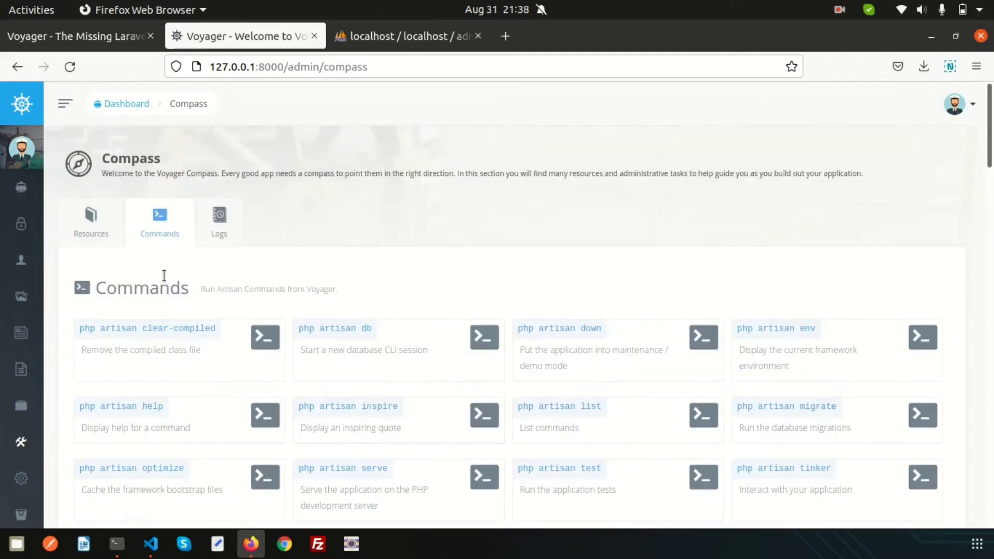
scroll("down", 3)
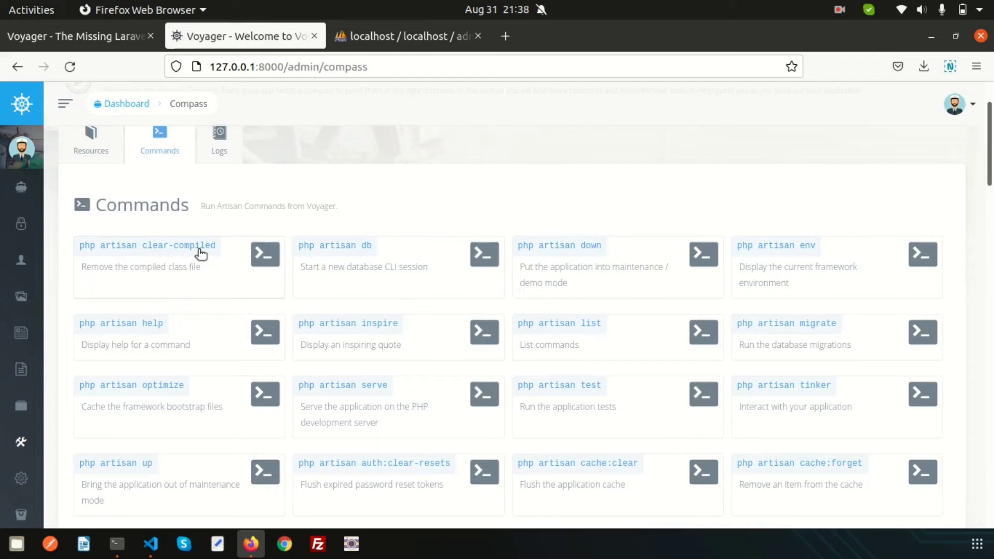
mouse_move(401, 251)
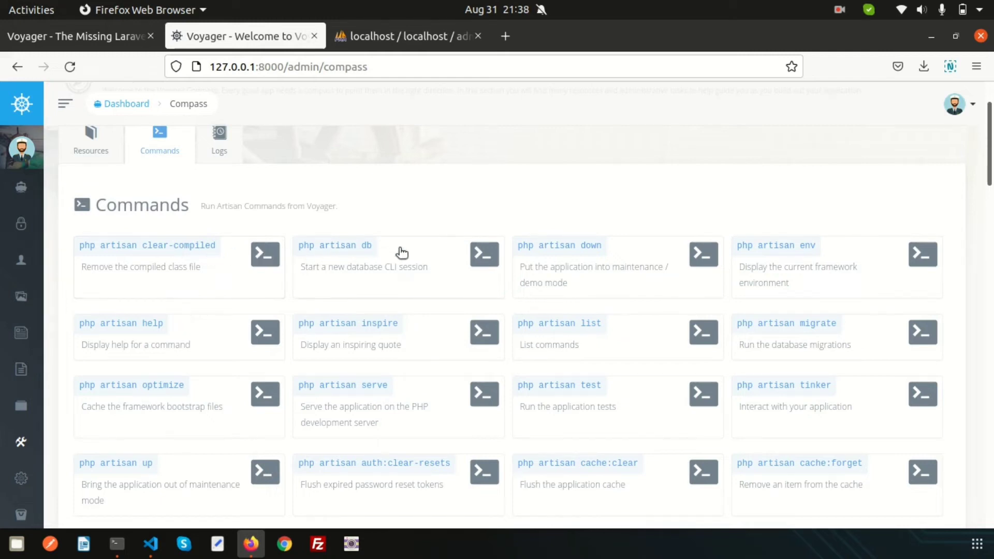
mouse_move(665, 255)
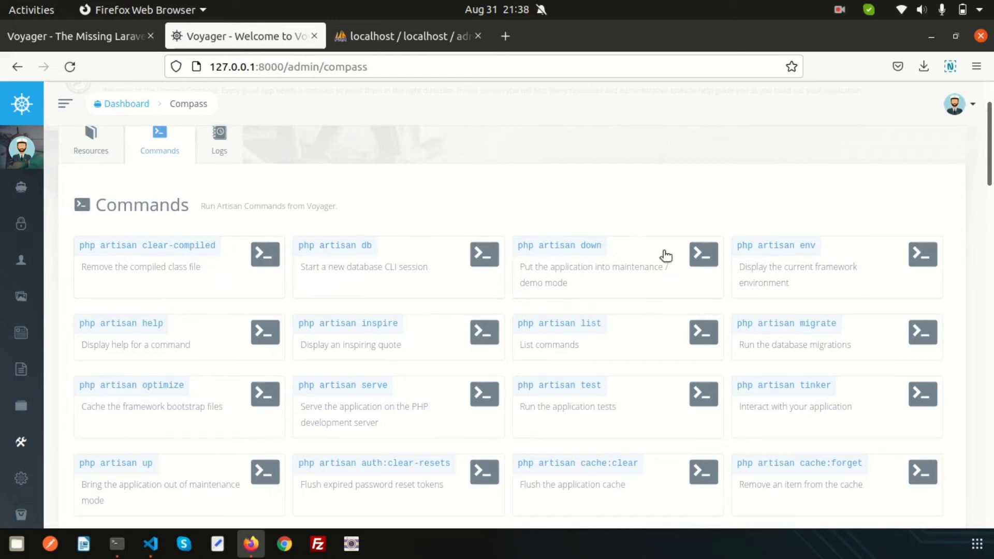
mouse_move(690, 188)
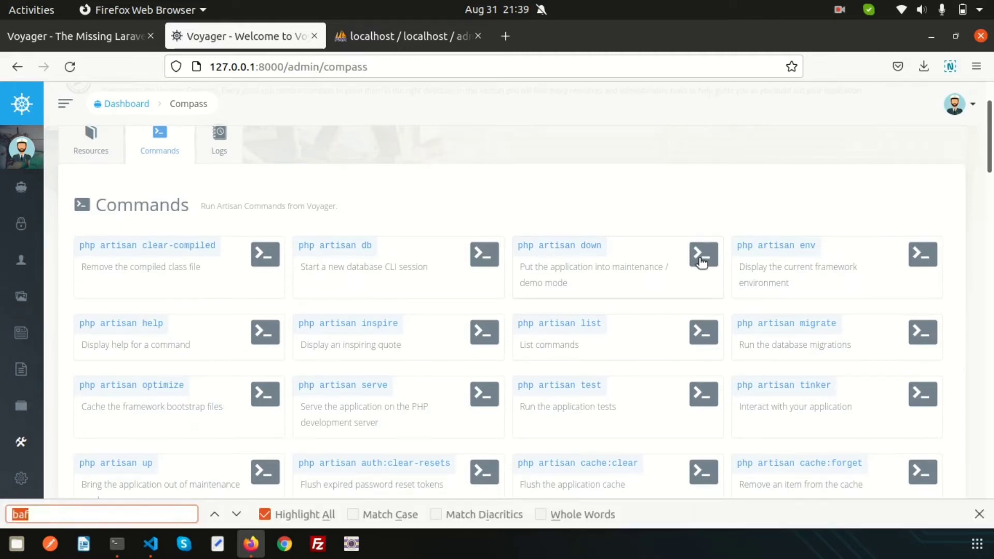
Run make:model with argument 'Gallery' in Compass and clear the success output.
type("model")
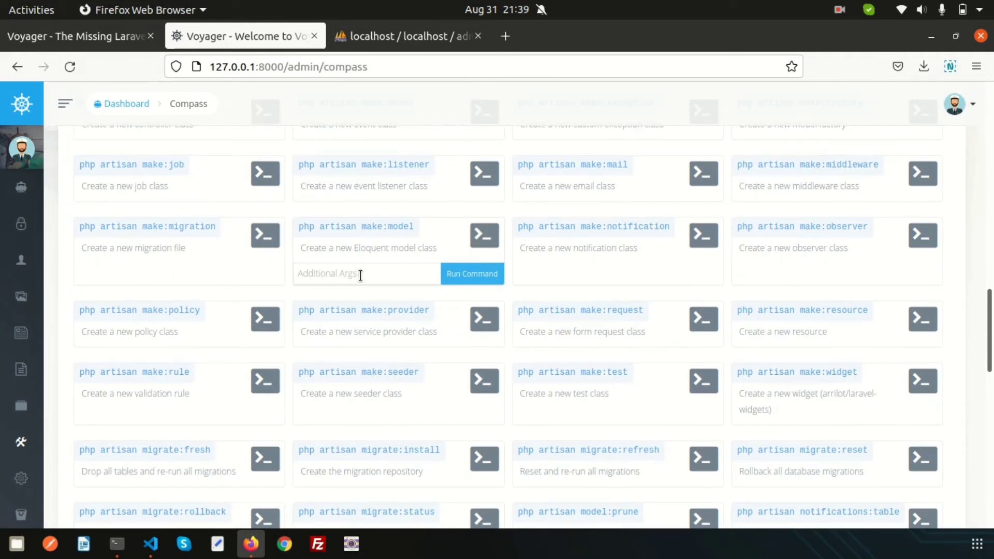
type("Gallery")
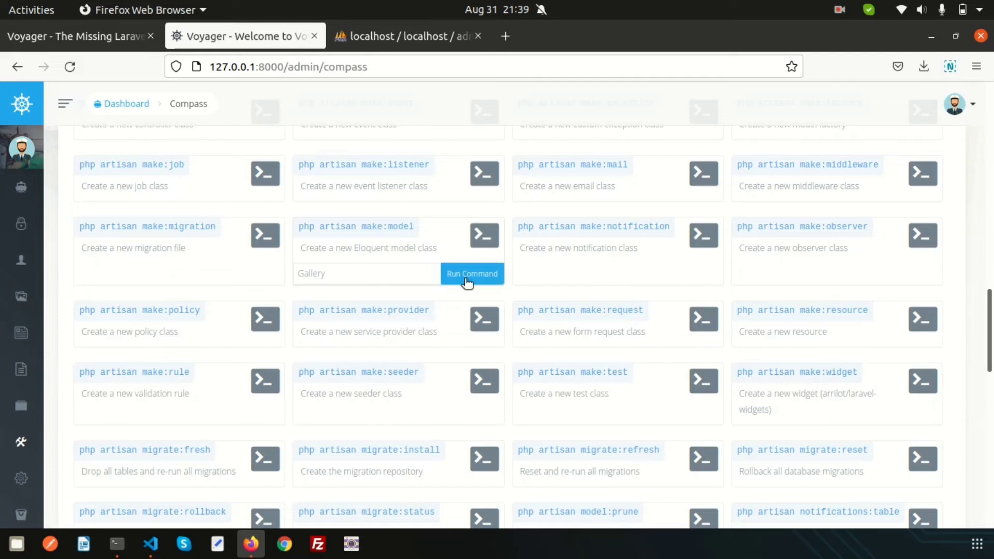
left_click(472, 274)
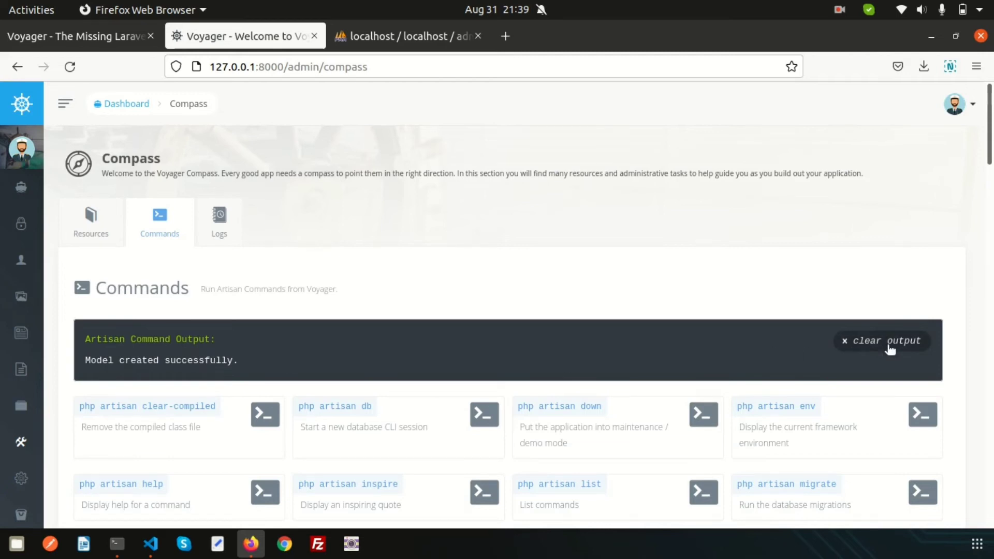
left_click(882, 340)
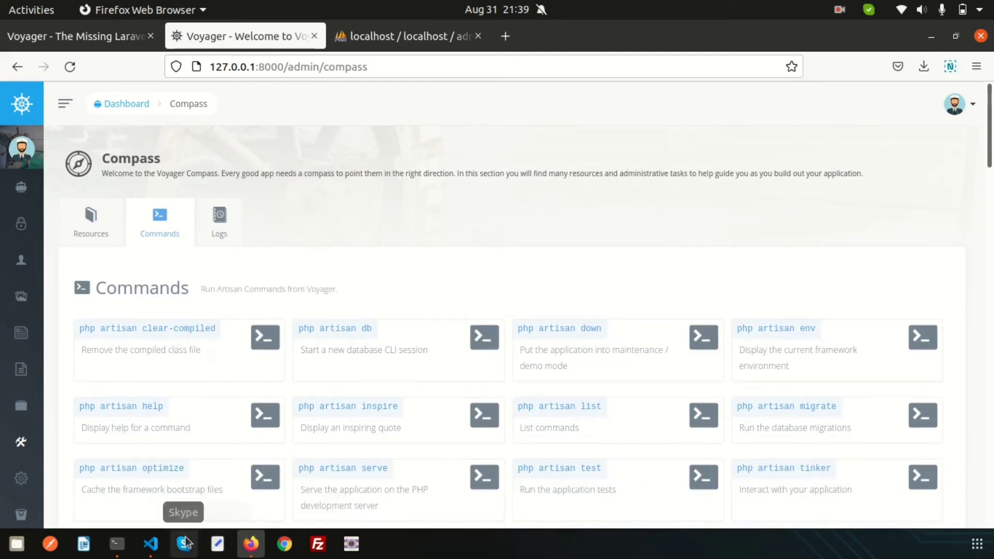
left_click(150, 543)
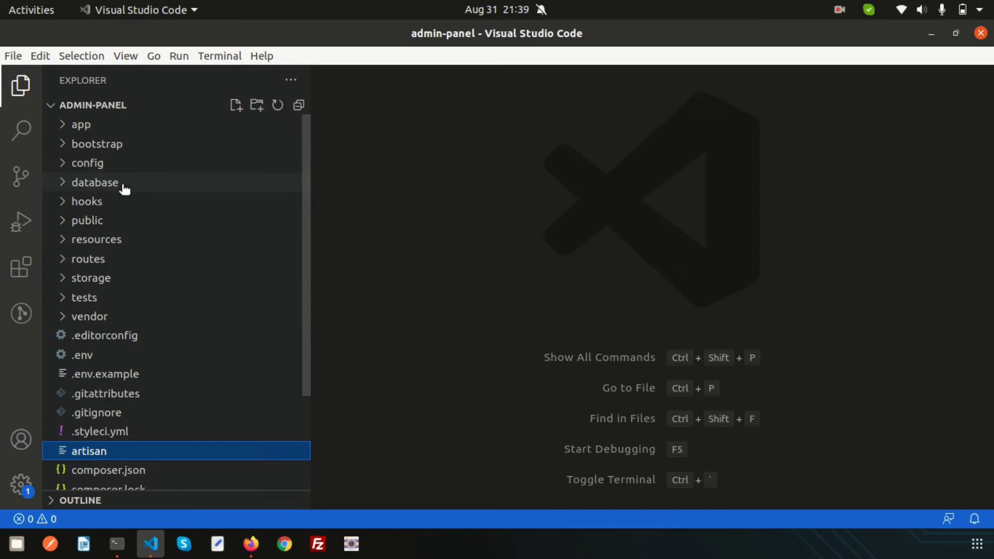
Expand app/Models in VS Code to view Gallery.php, then return to Firefox.
left_click(80, 124)
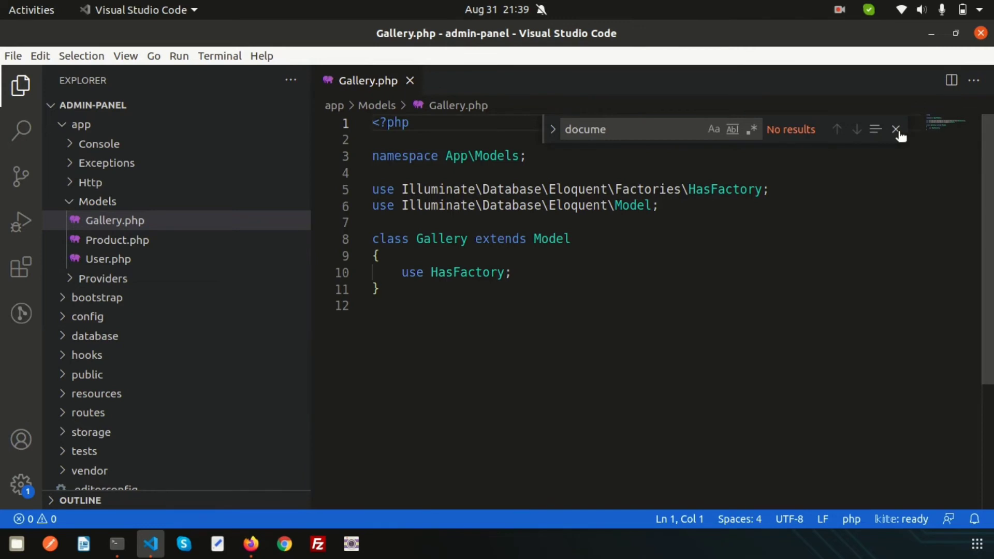
left_click(896, 128)
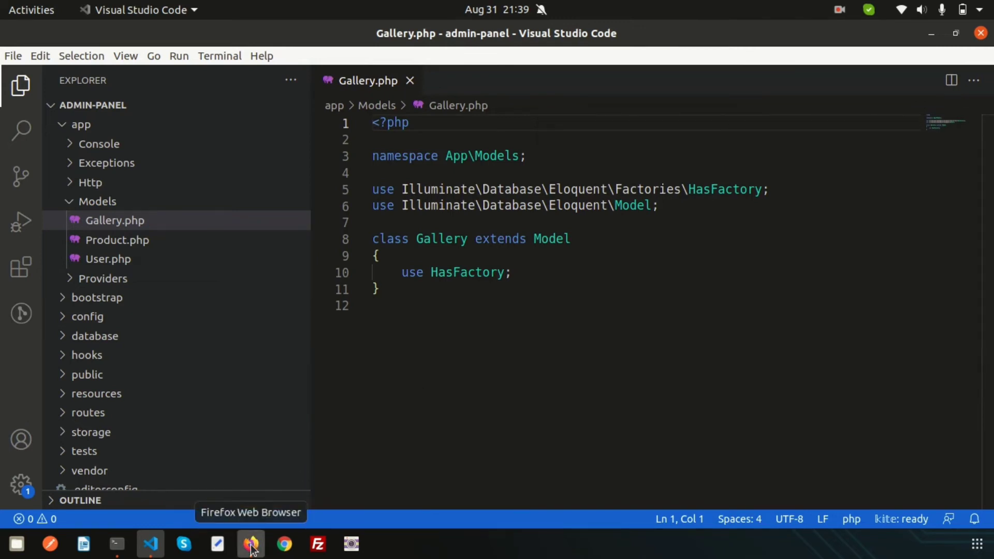
left_click(250, 544)
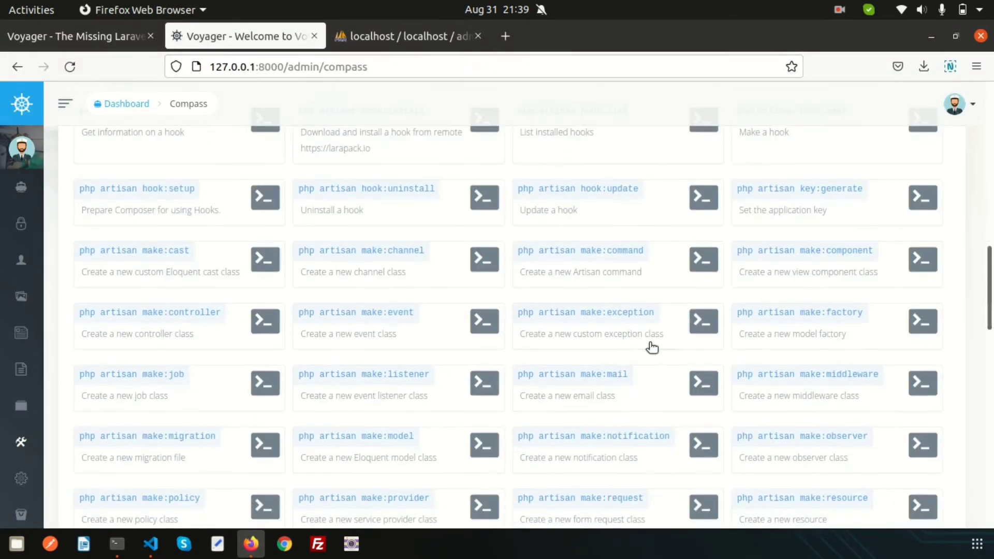
Reveal the cache:table argument field, then view laravel.log entries on the Compass Logs tab.
scroll("down", 3)
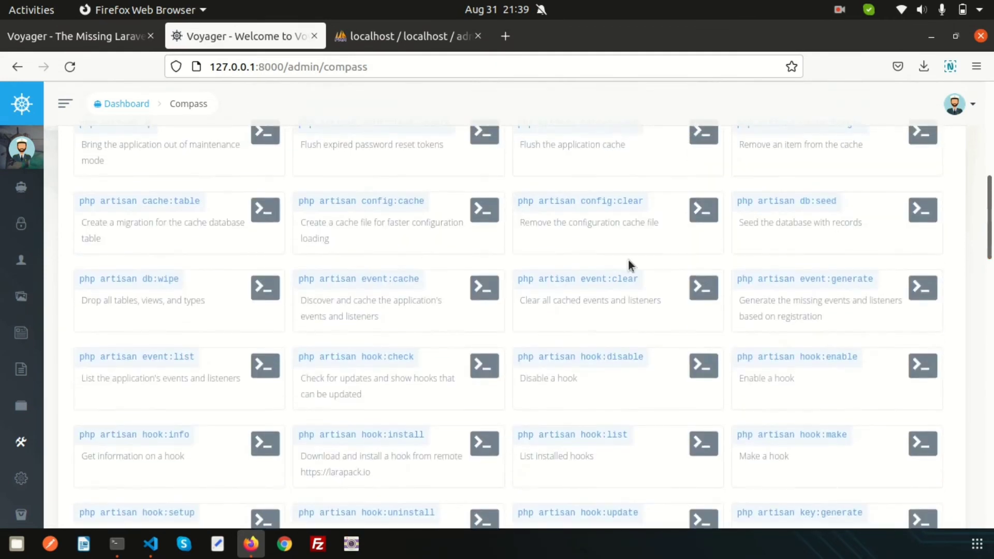
mouse_move(259, 215)
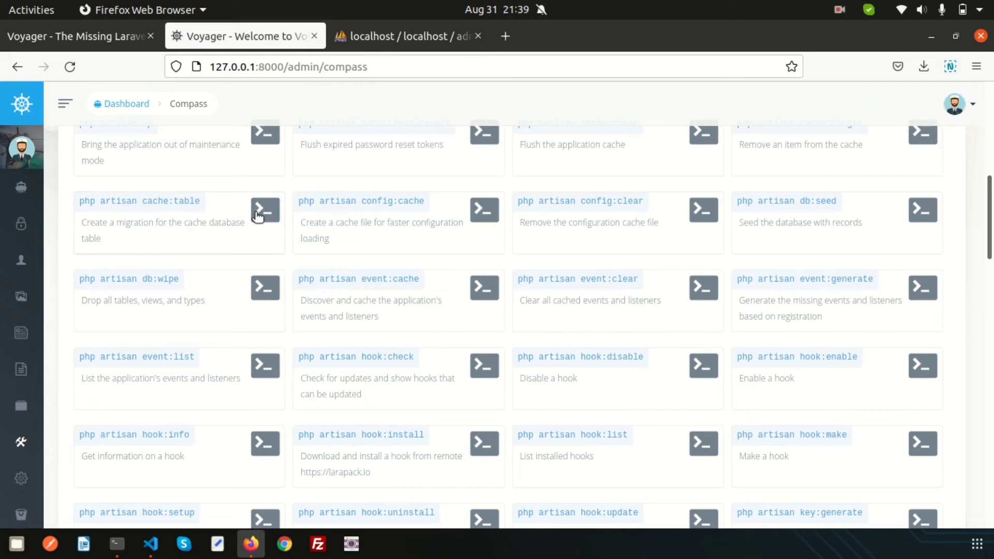
left_click(265, 209)
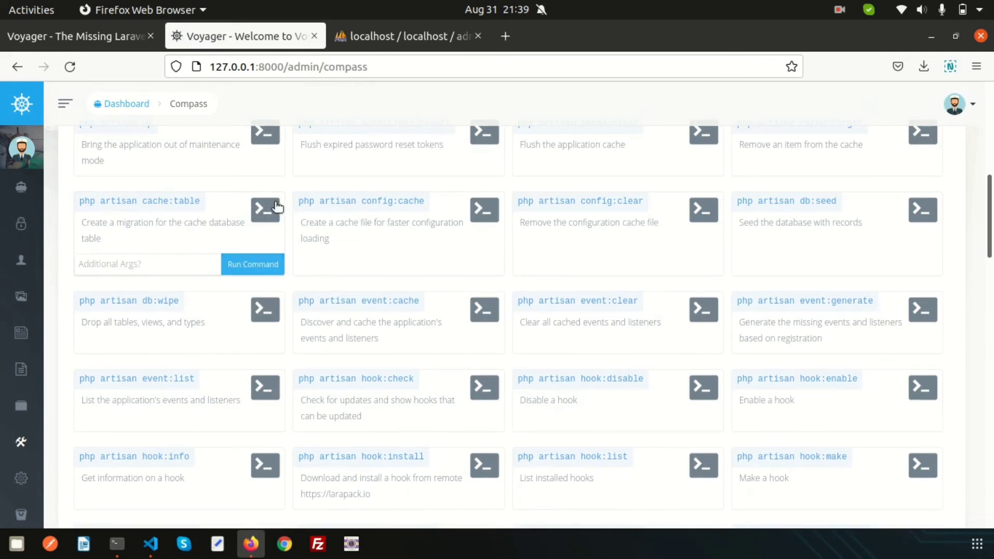
scroll("up", 3)
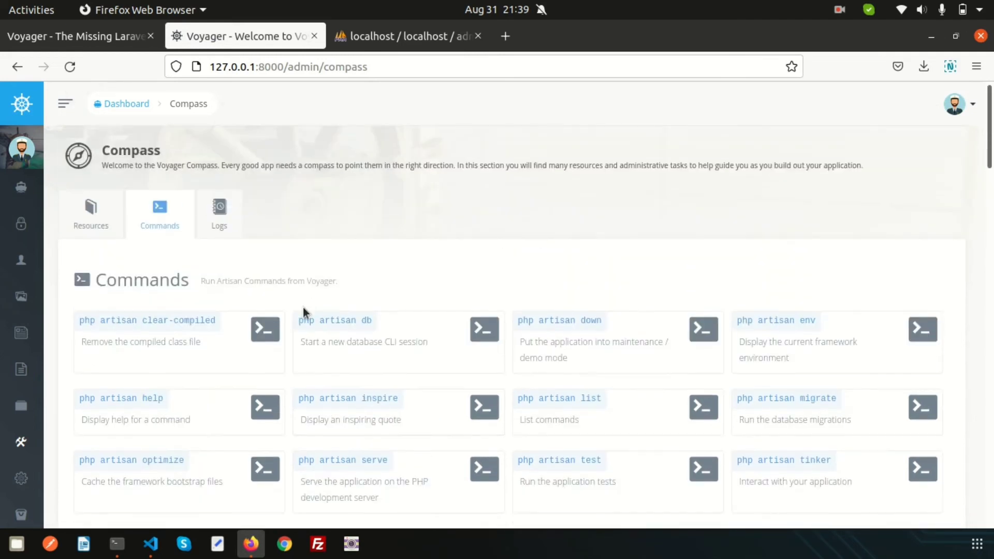
left_click(219, 213)
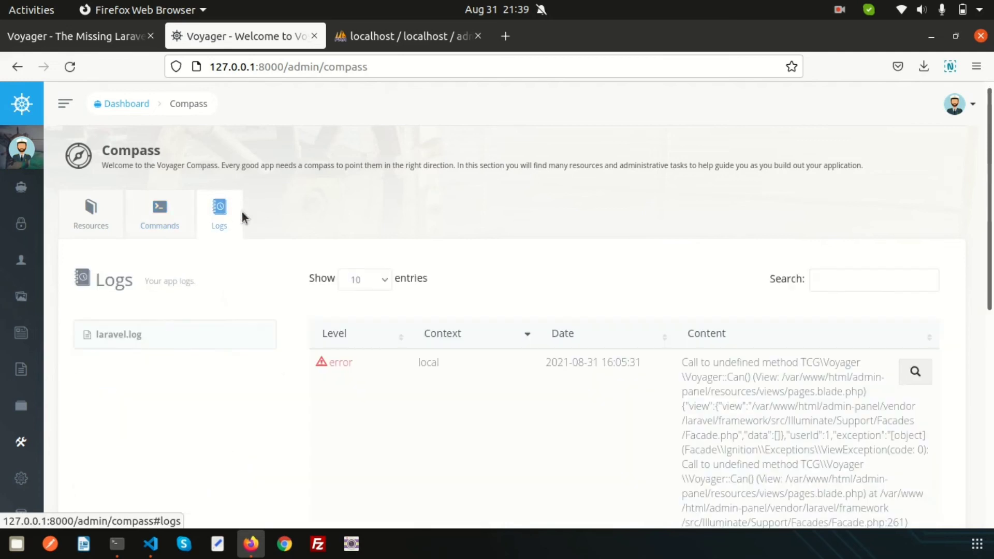
mouse_move(477, 261)
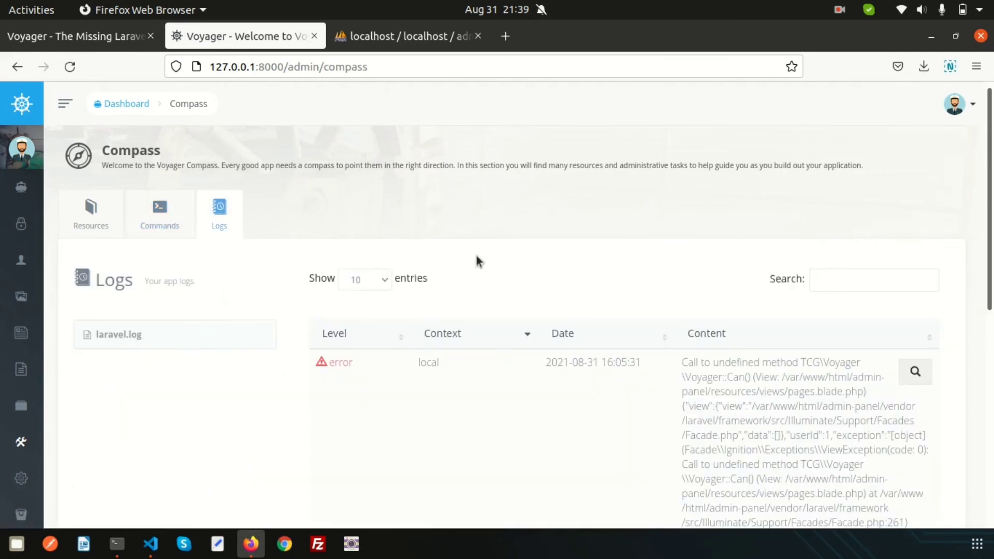
mouse_move(472, 360)
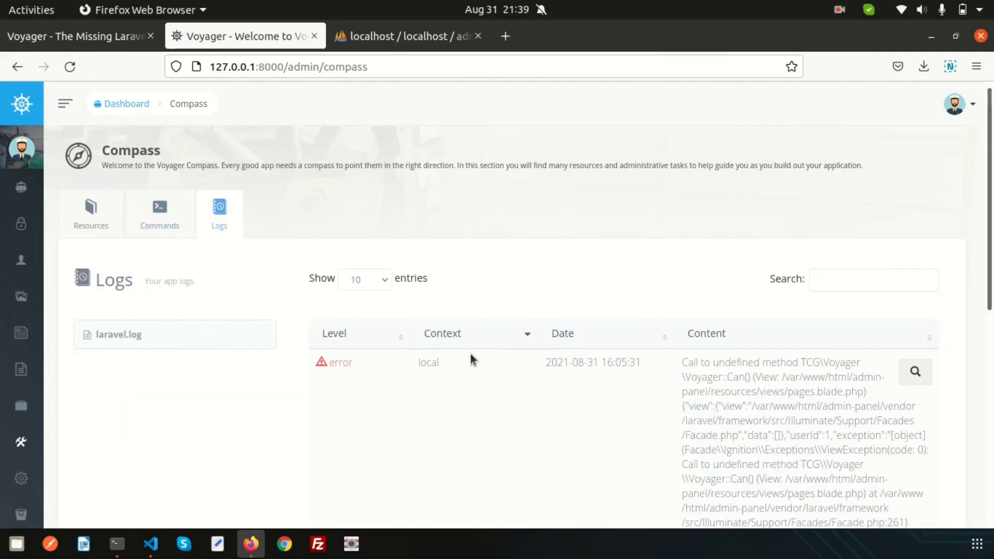
scroll("down", 3)
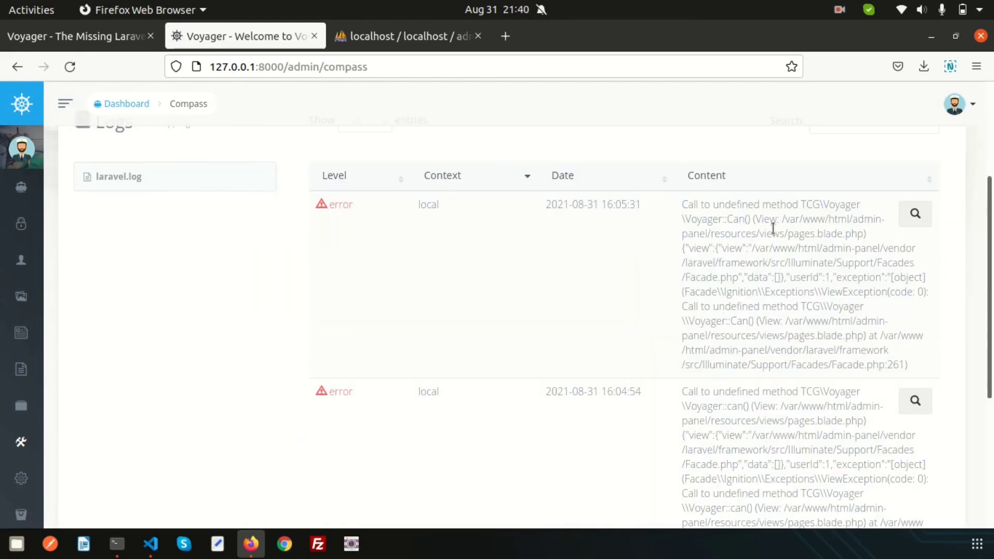
scroll("down", 3)
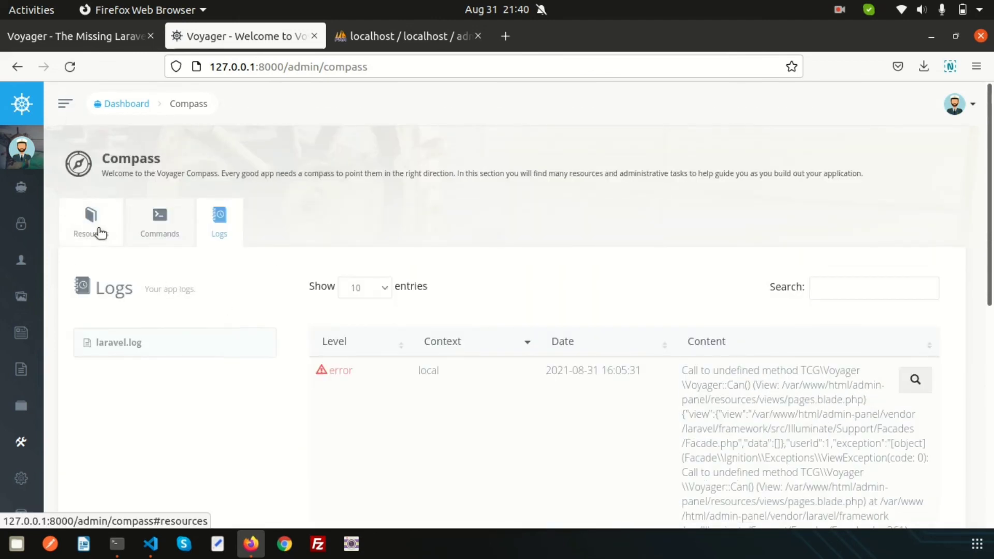
Return to Compass Resources with Documentation, Voyager Homepage and Voyager Hooks links.
left_click(90, 221)
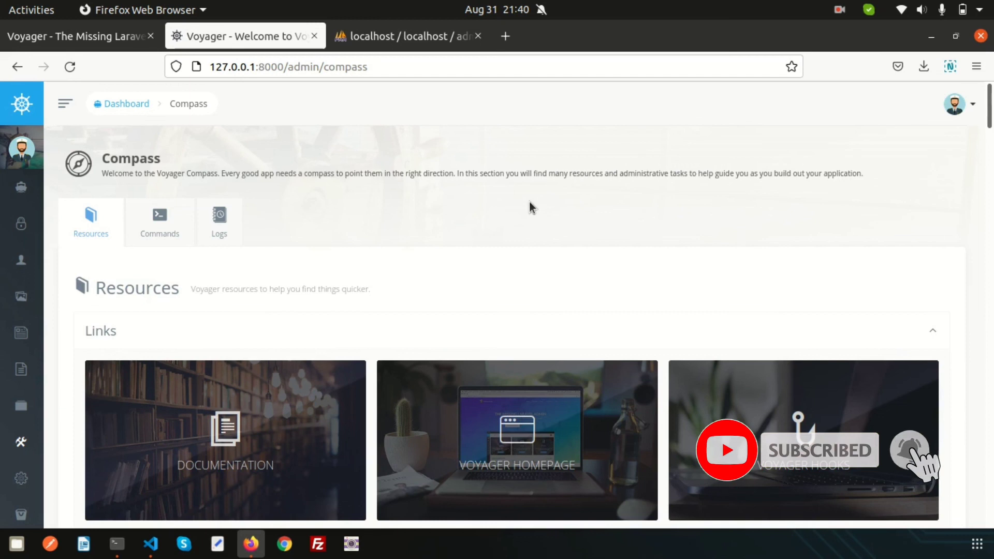
mouse_move(259, 116)
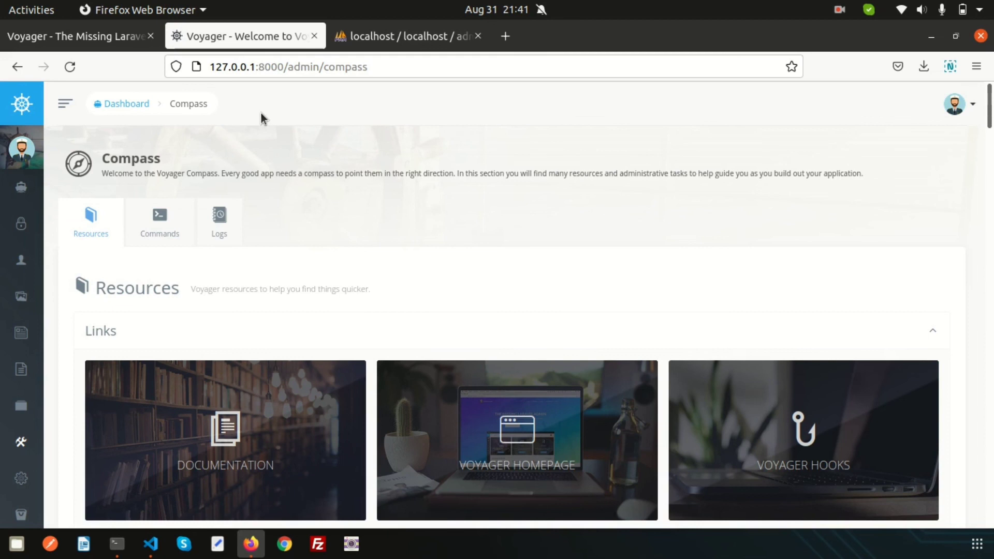
mouse_move(272, 120)
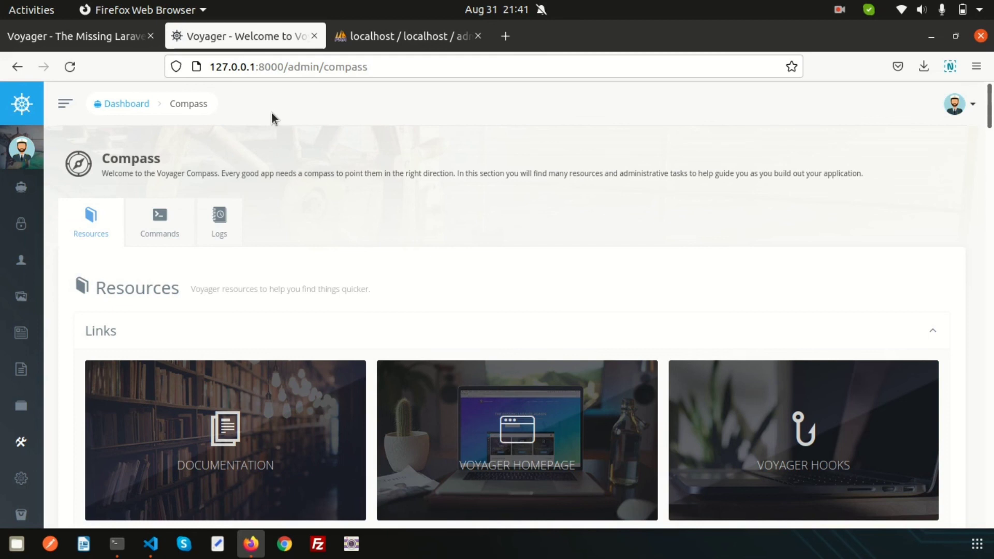
mouse_move(637, 87)
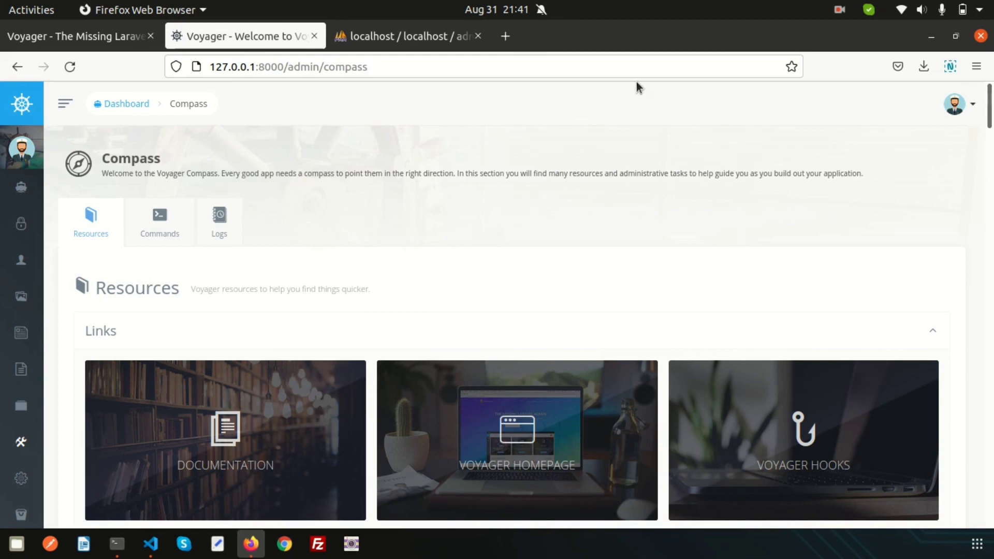